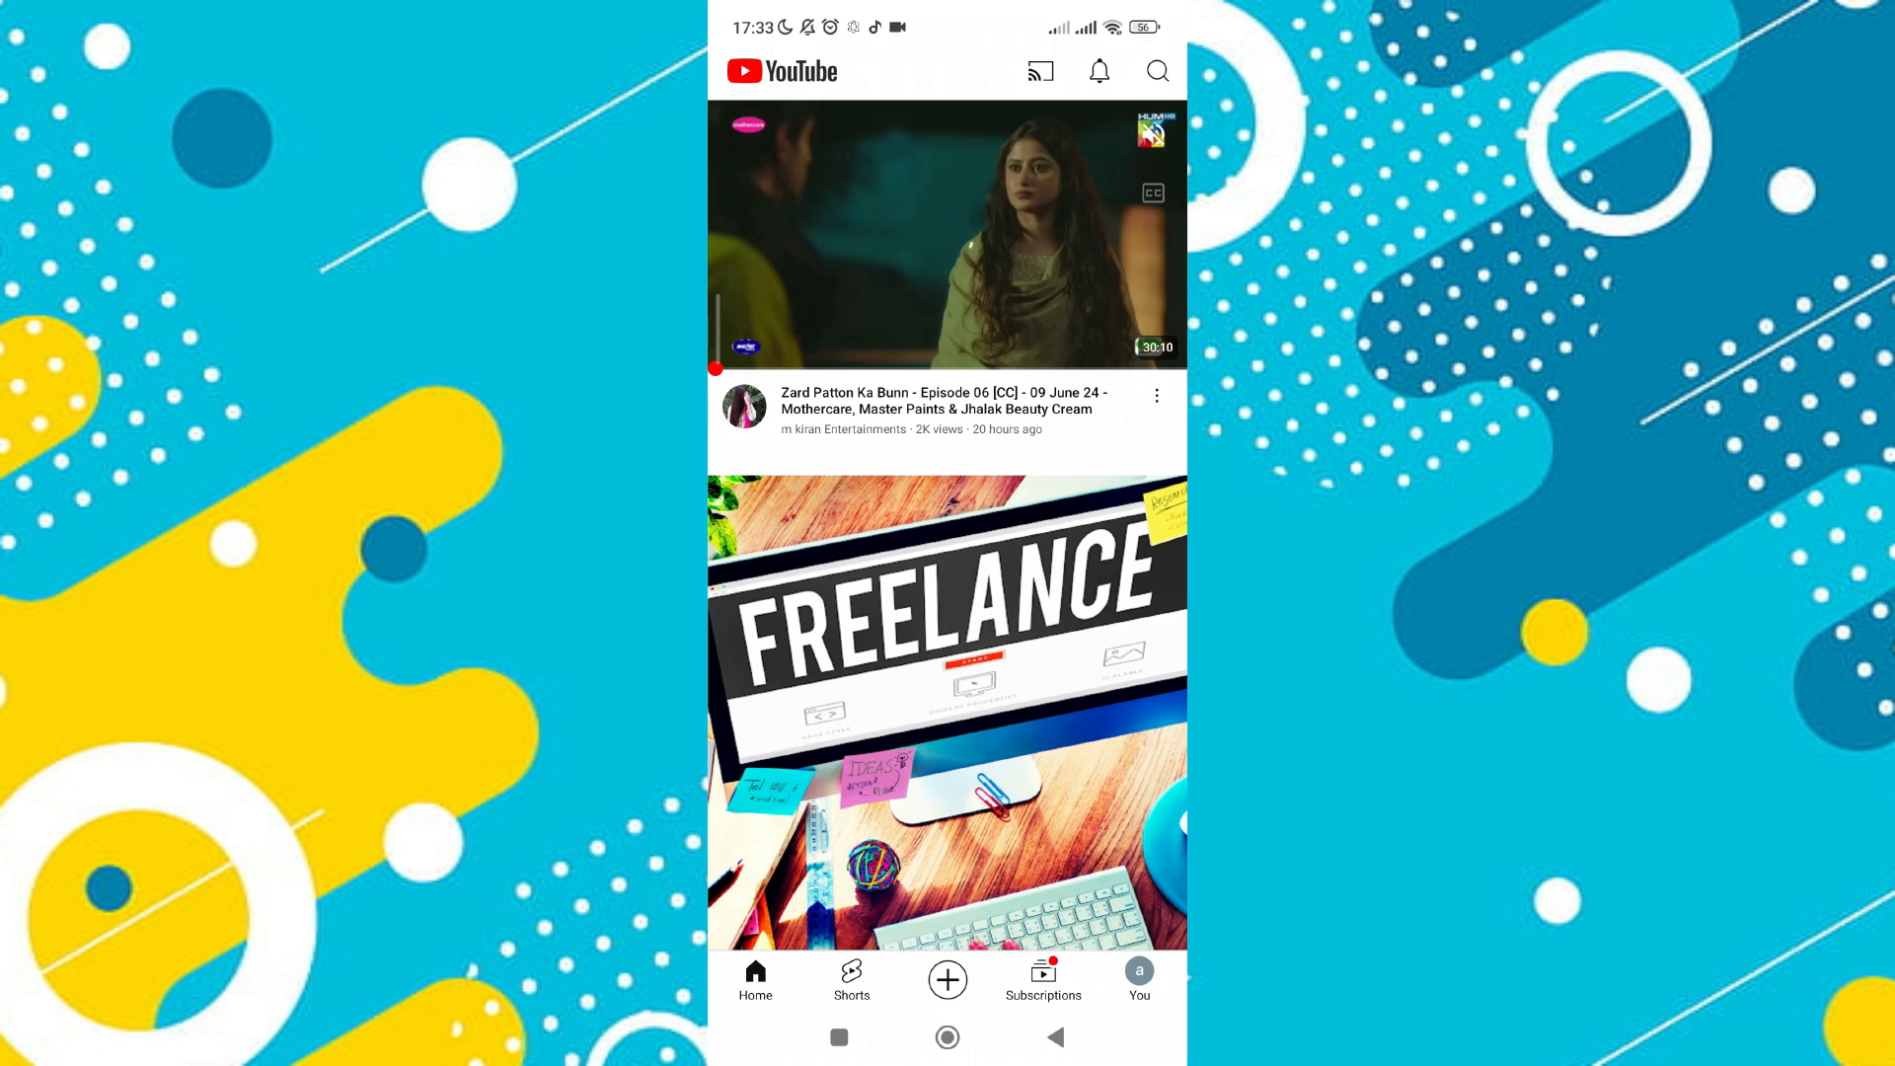
# Open YouTube Settings via the You tab's gear icon
pyautogui.click(1137, 979)
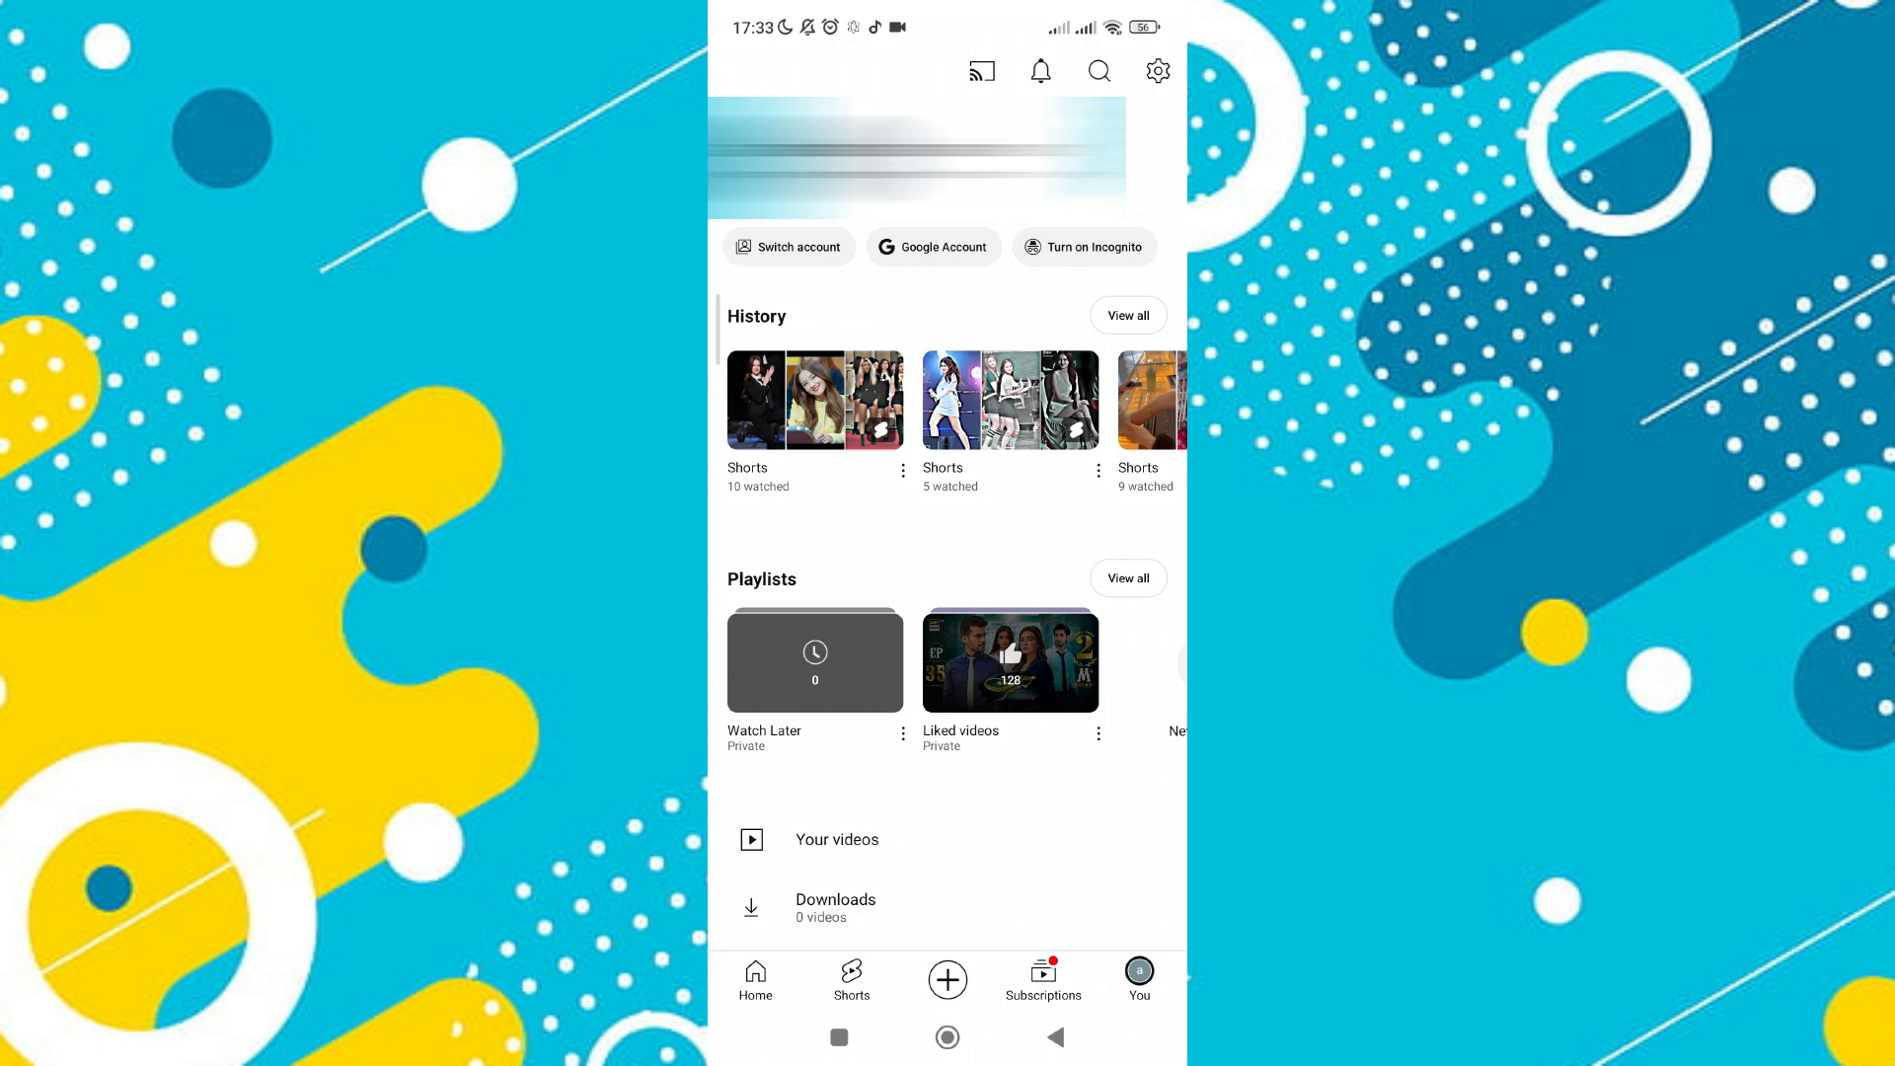
pyautogui.click(1156, 70)
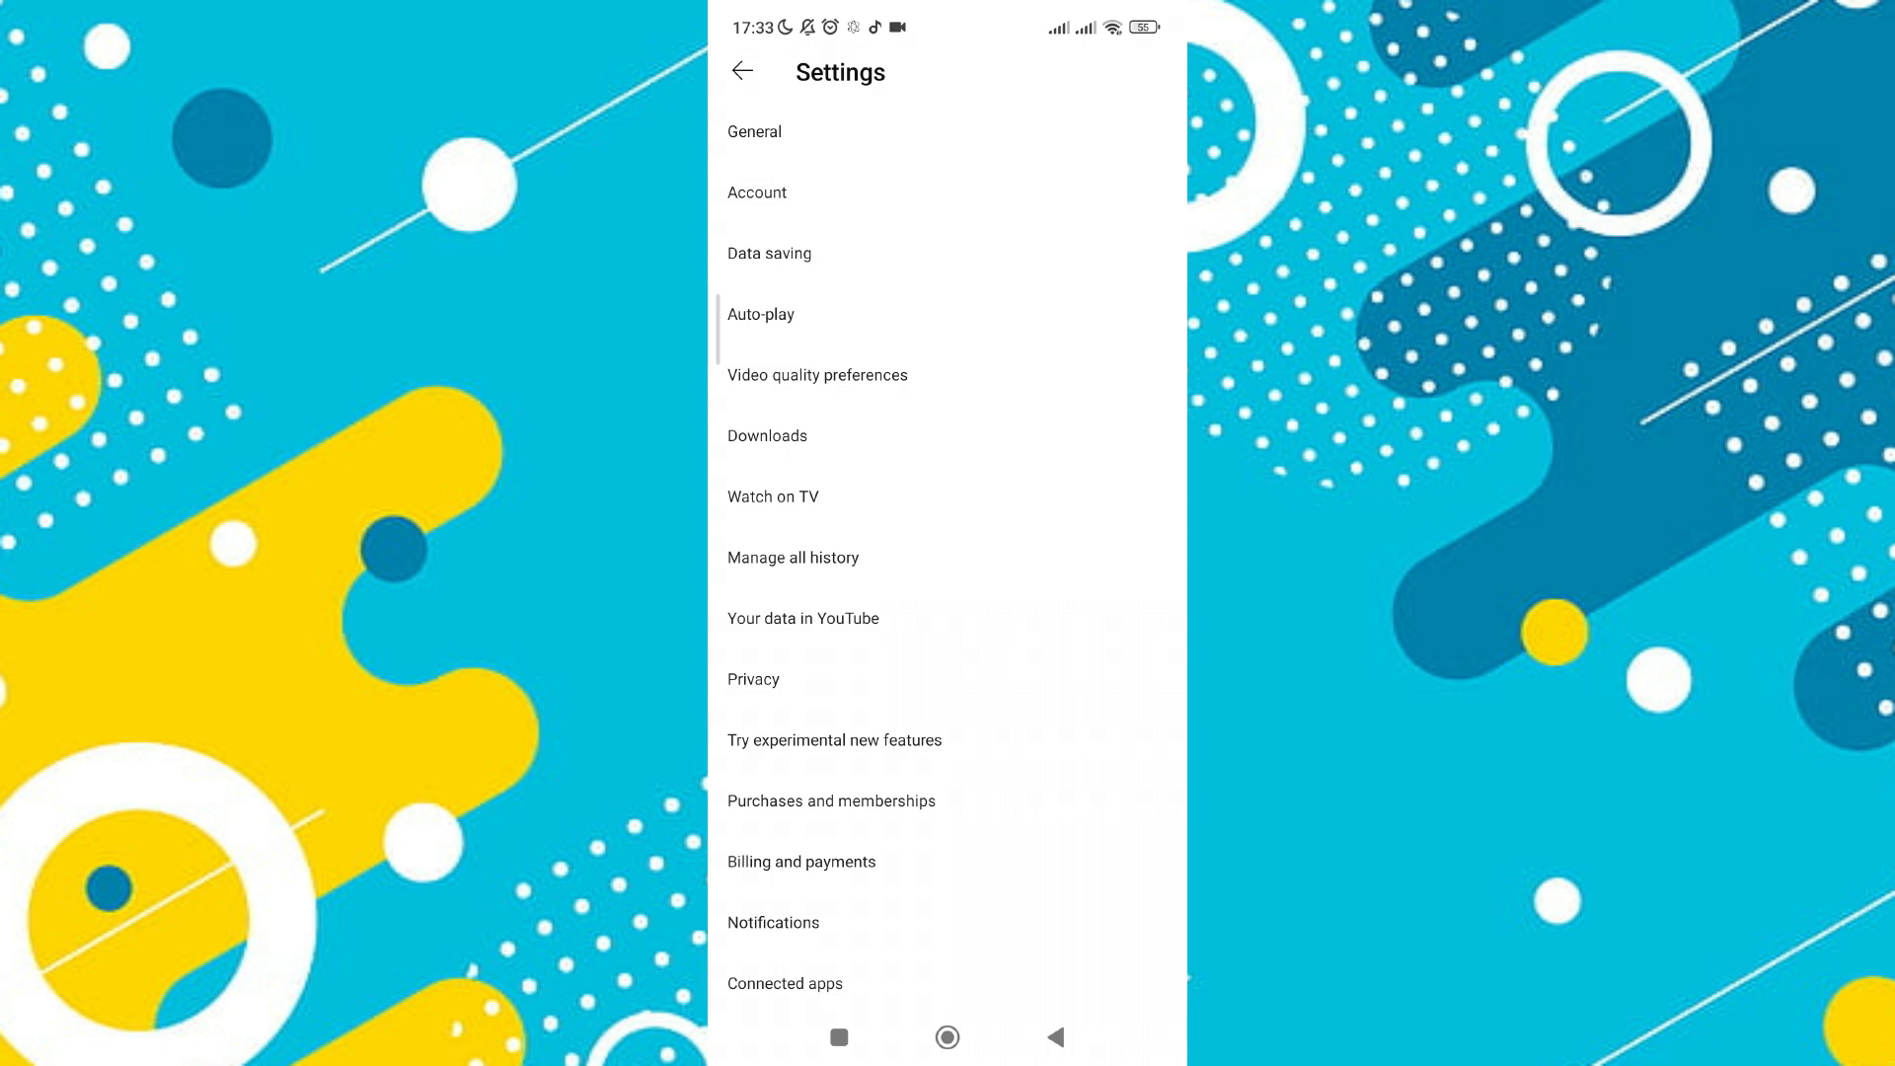
# Turn off Restricted Mode under General and return to the Settings list
pyautogui.click(752, 132)
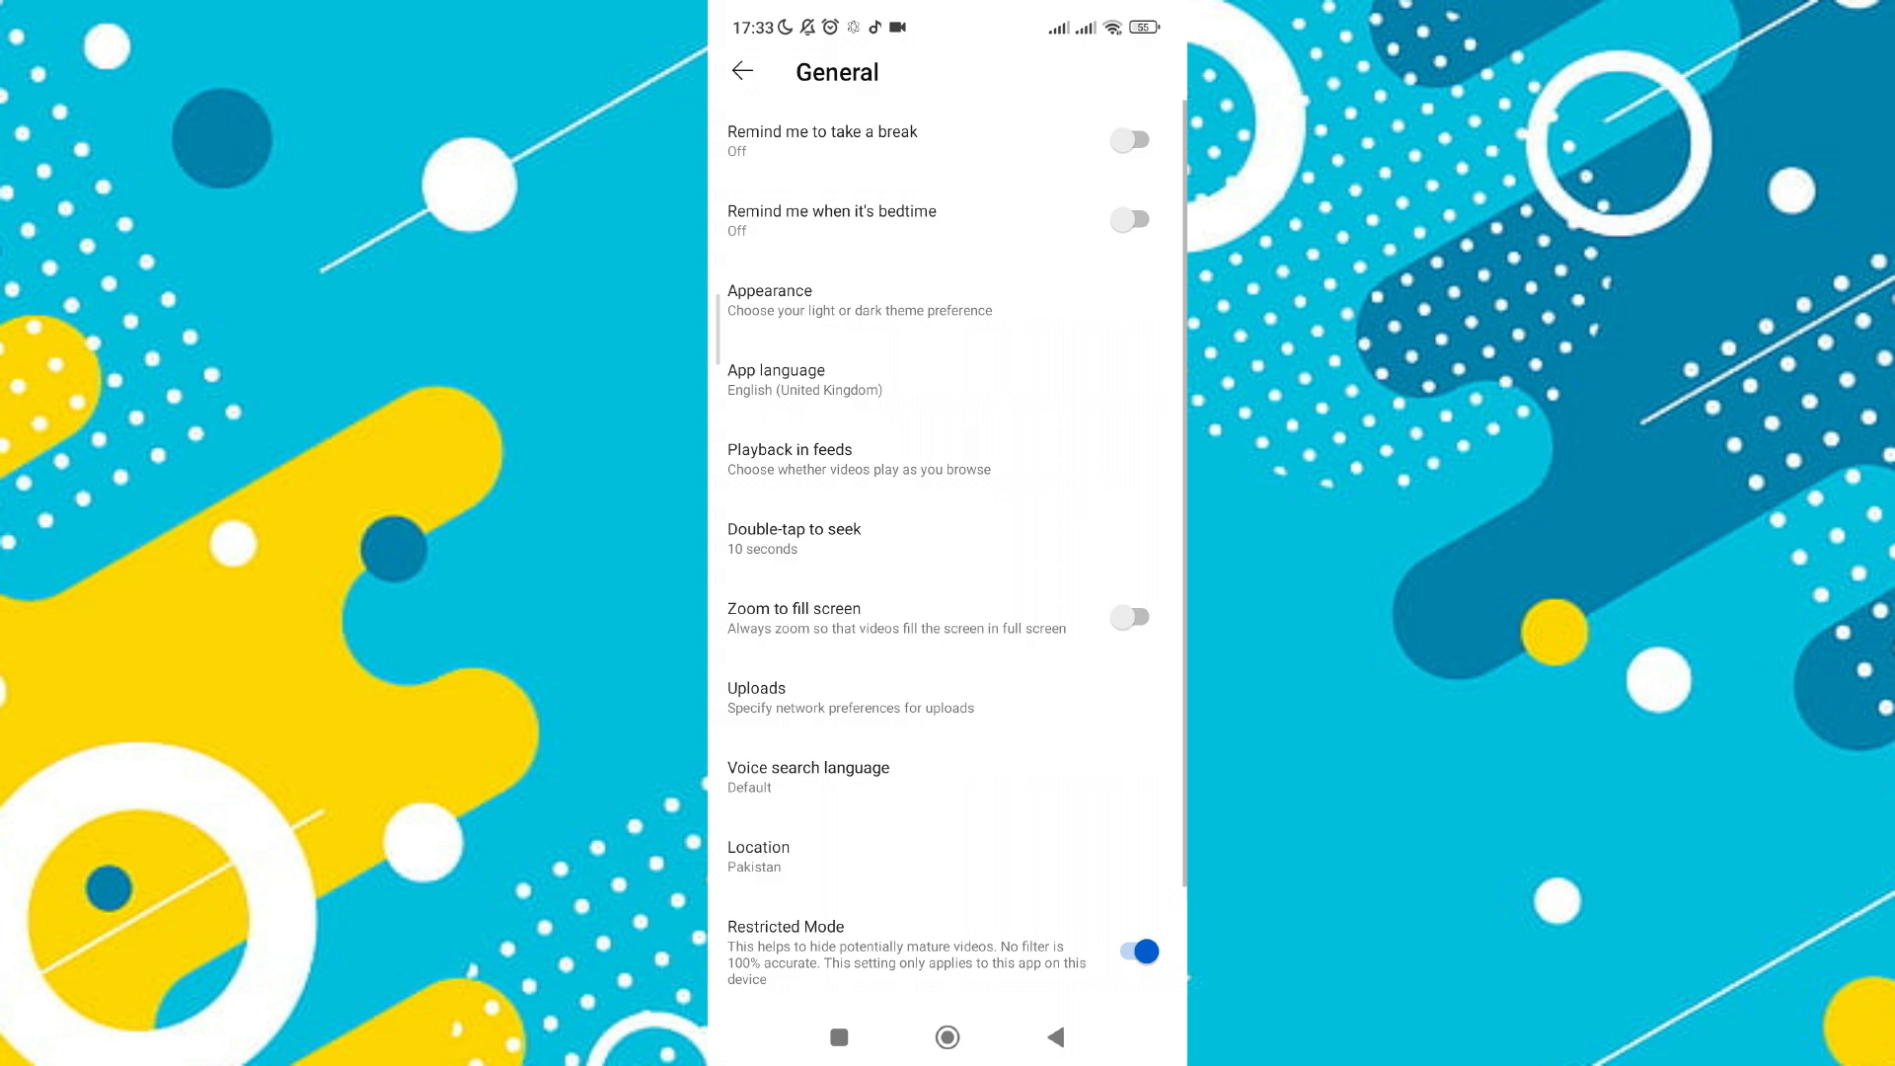
pyautogui.scroll(-3)
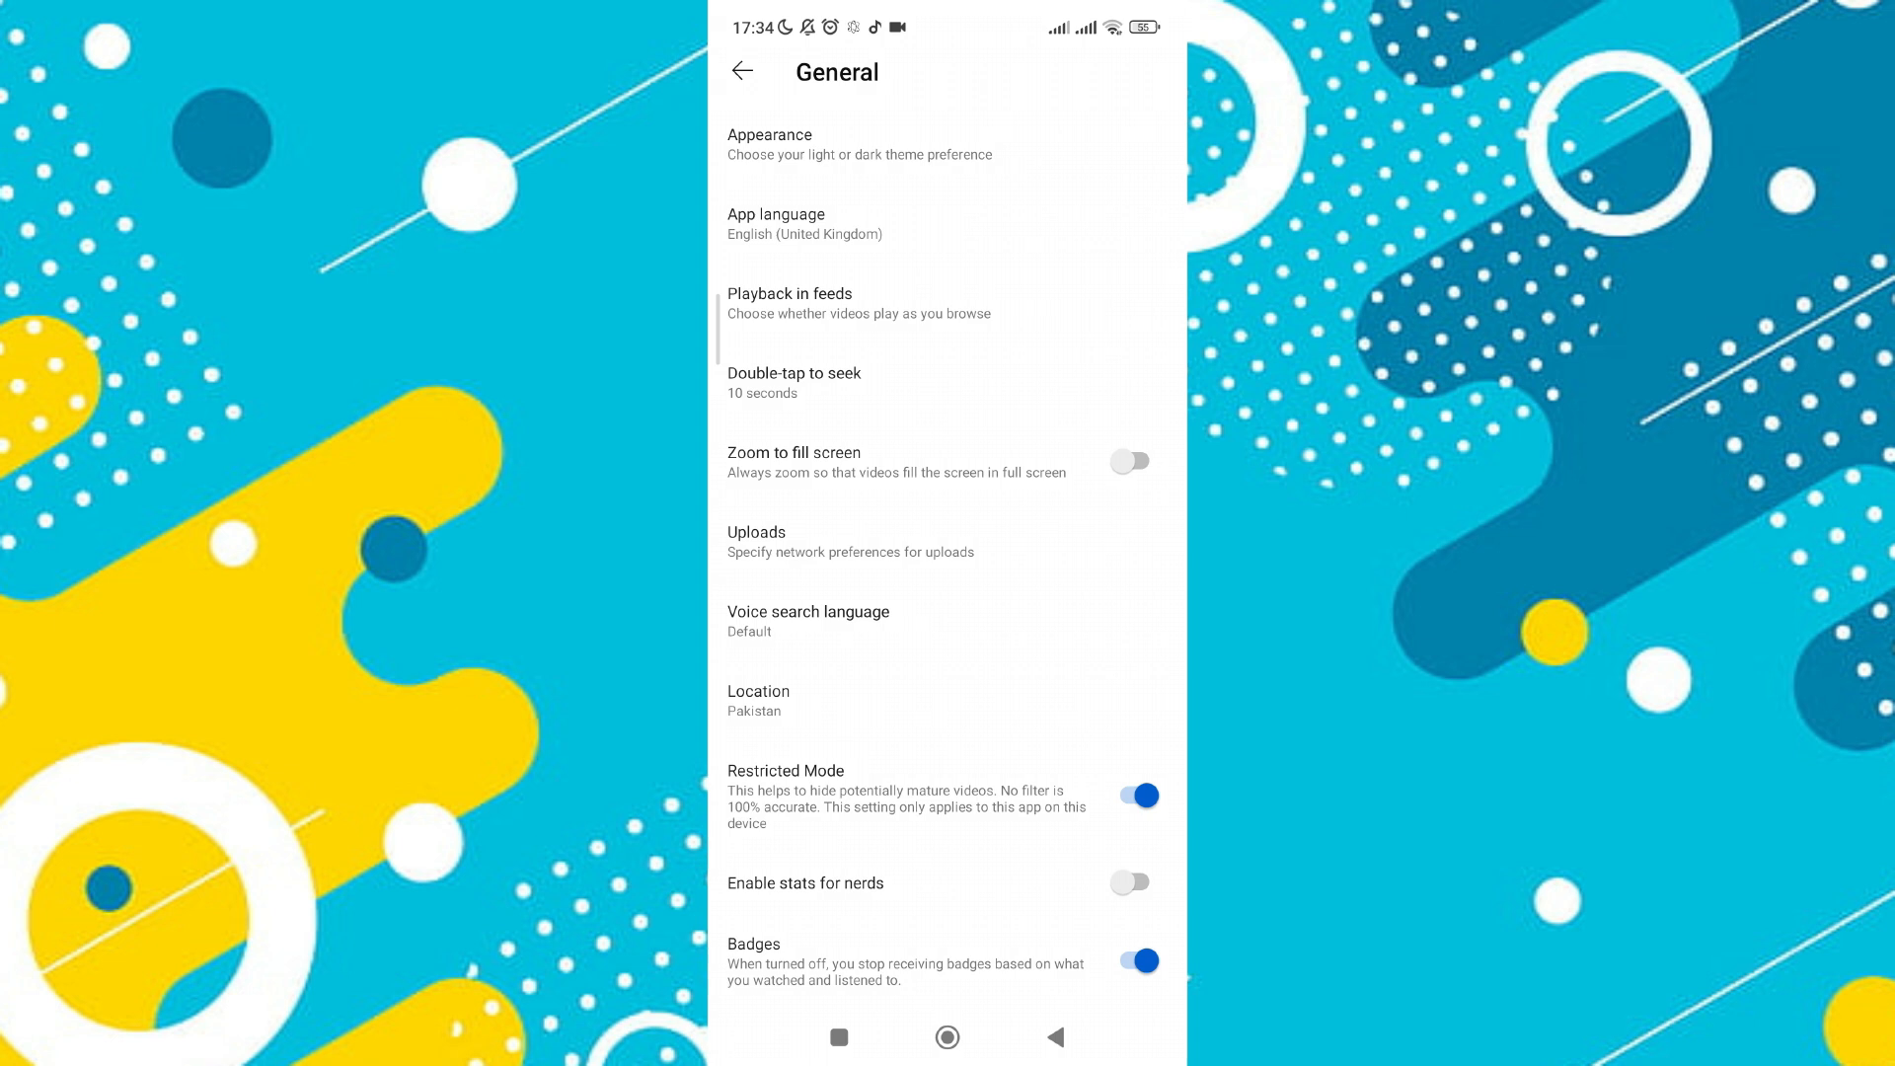
pyautogui.click(1129, 796)
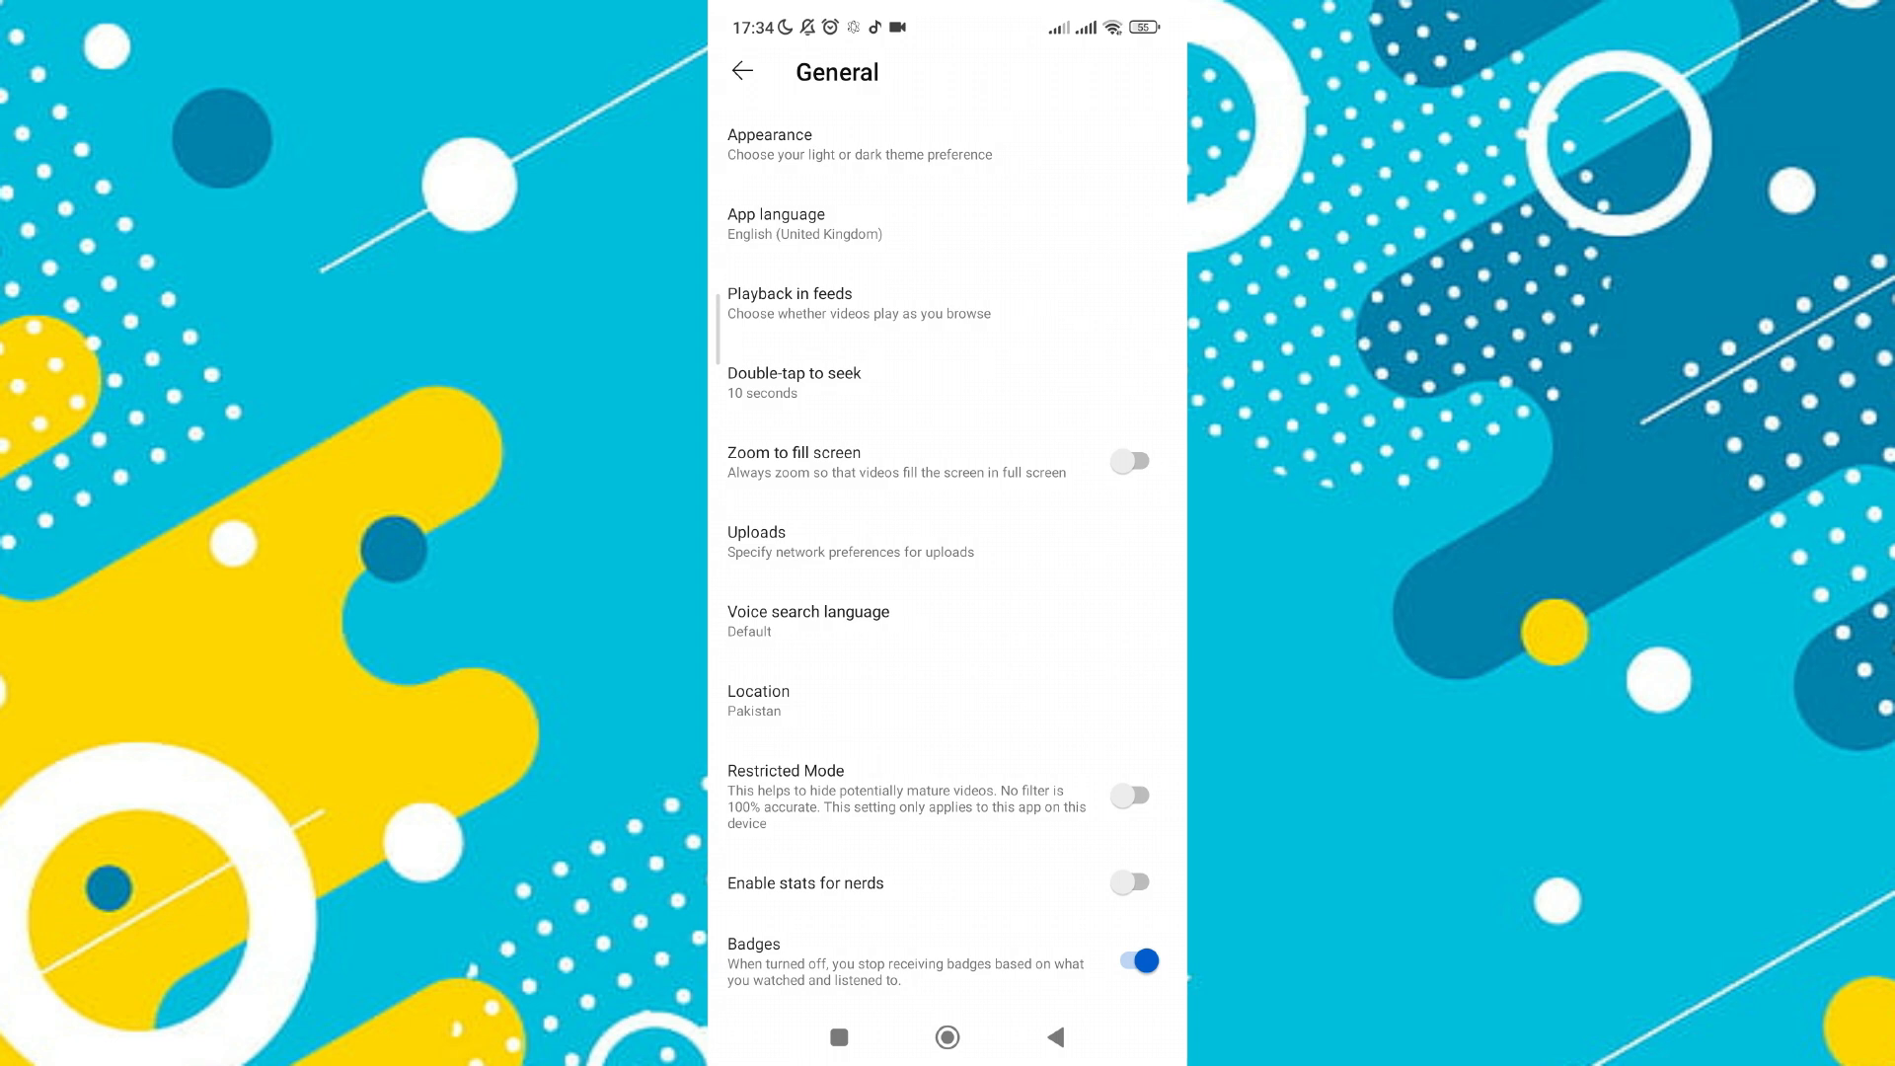
pyautogui.click(743, 71)
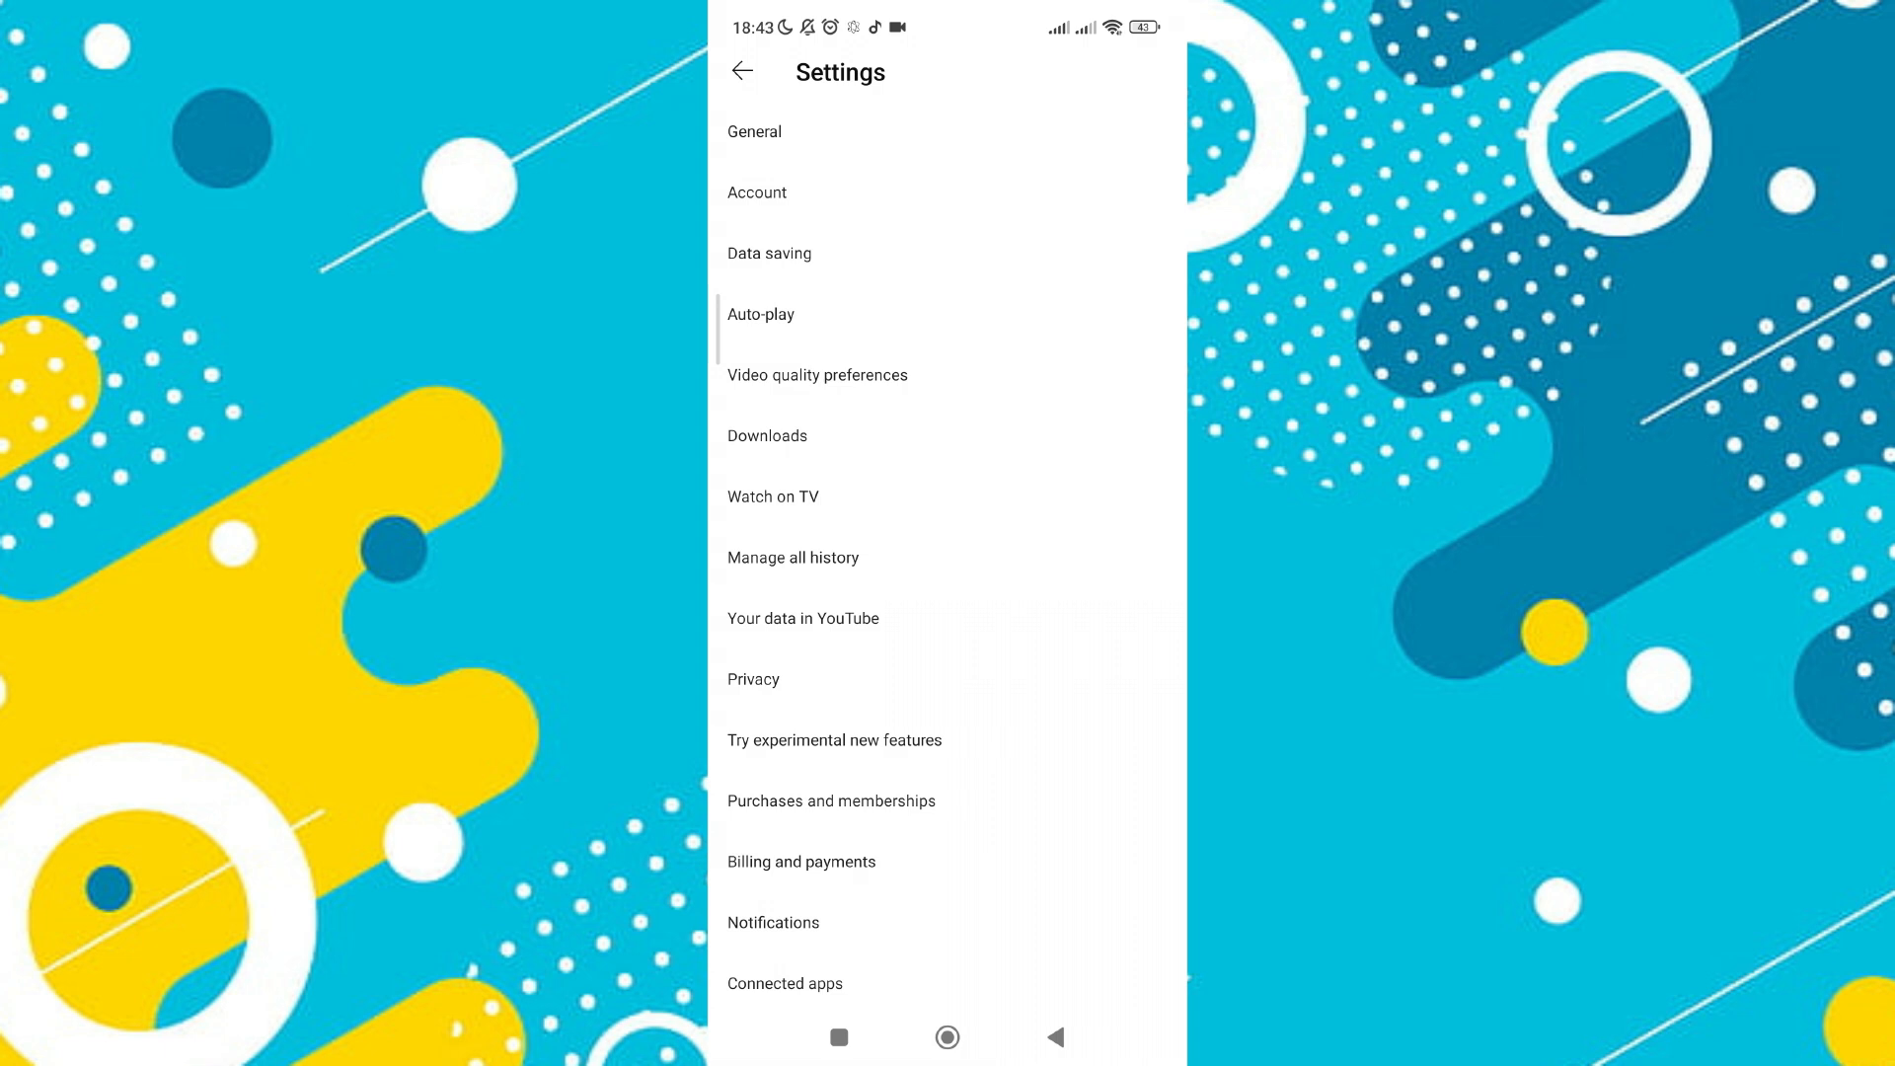
# Exit Settings back to the You page and scroll toward the Google Account link
pyautogui.click(742, 71)
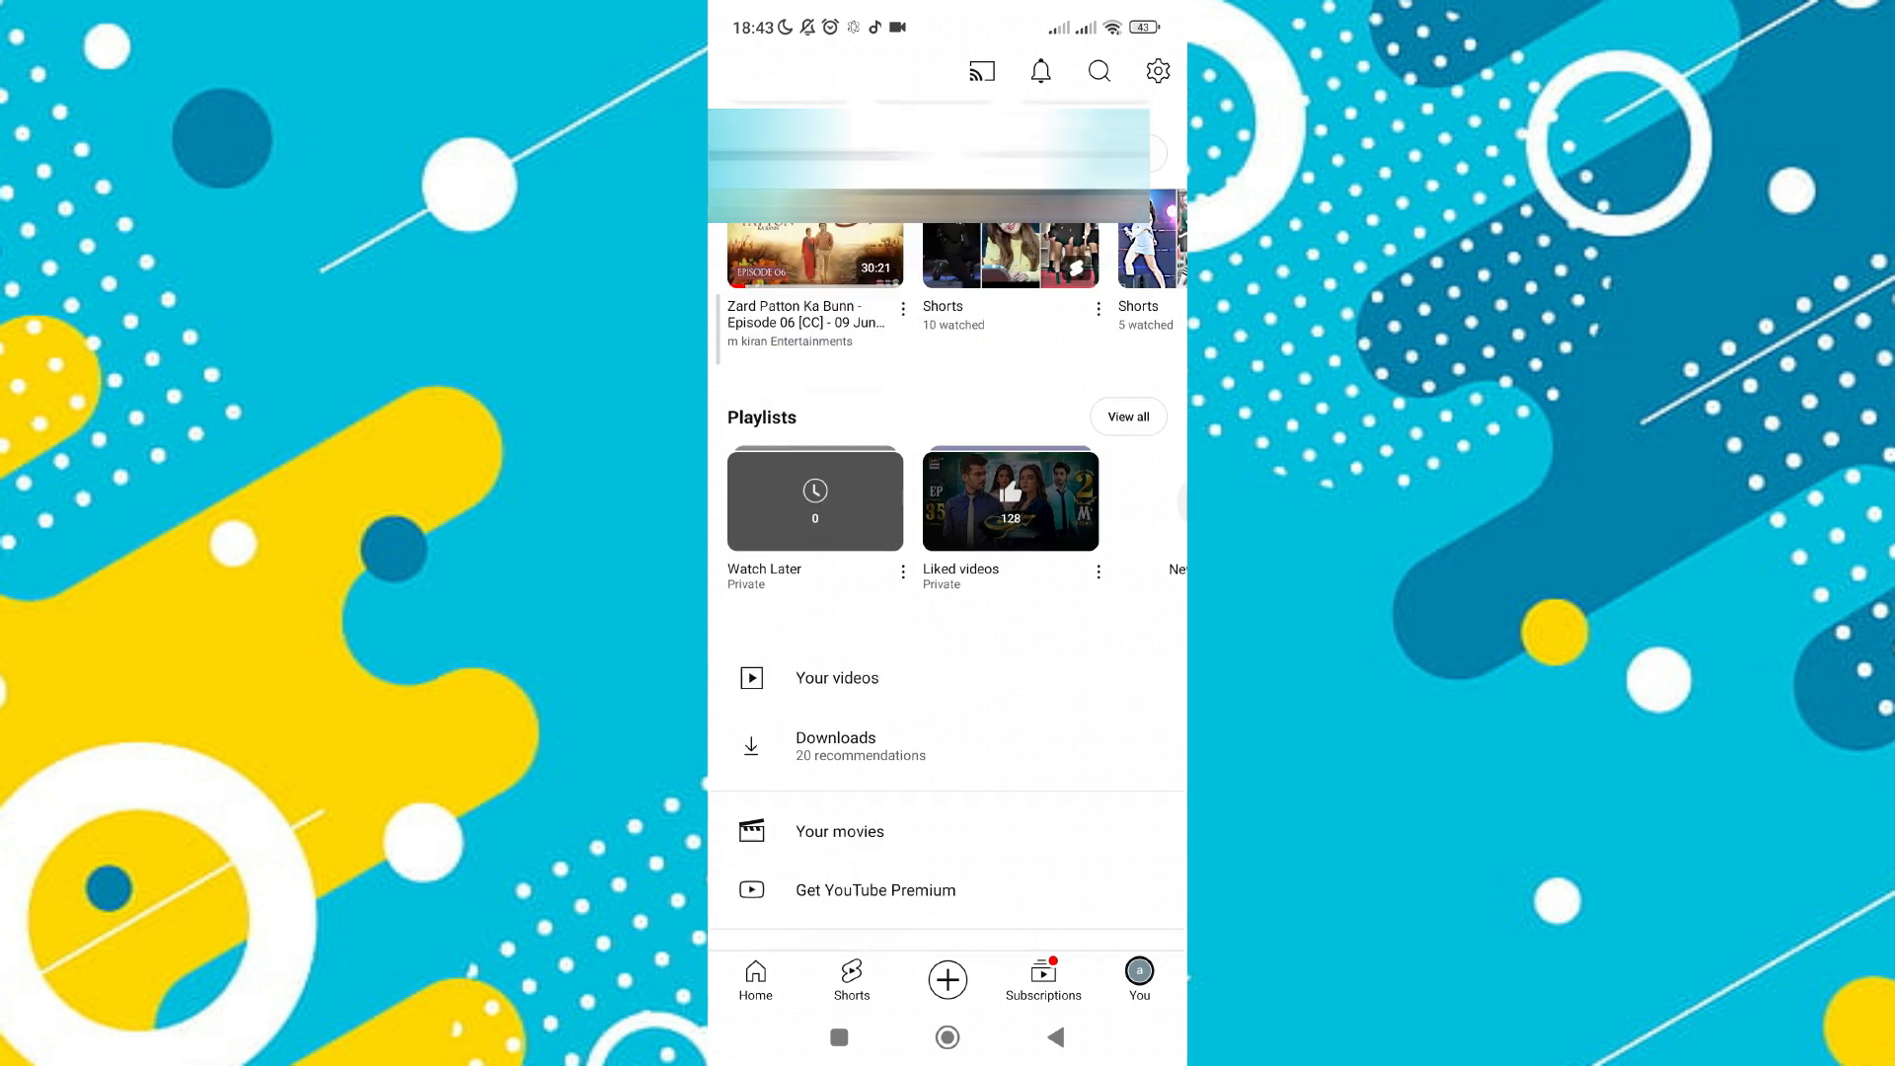
pyautogui.scroll(-3)
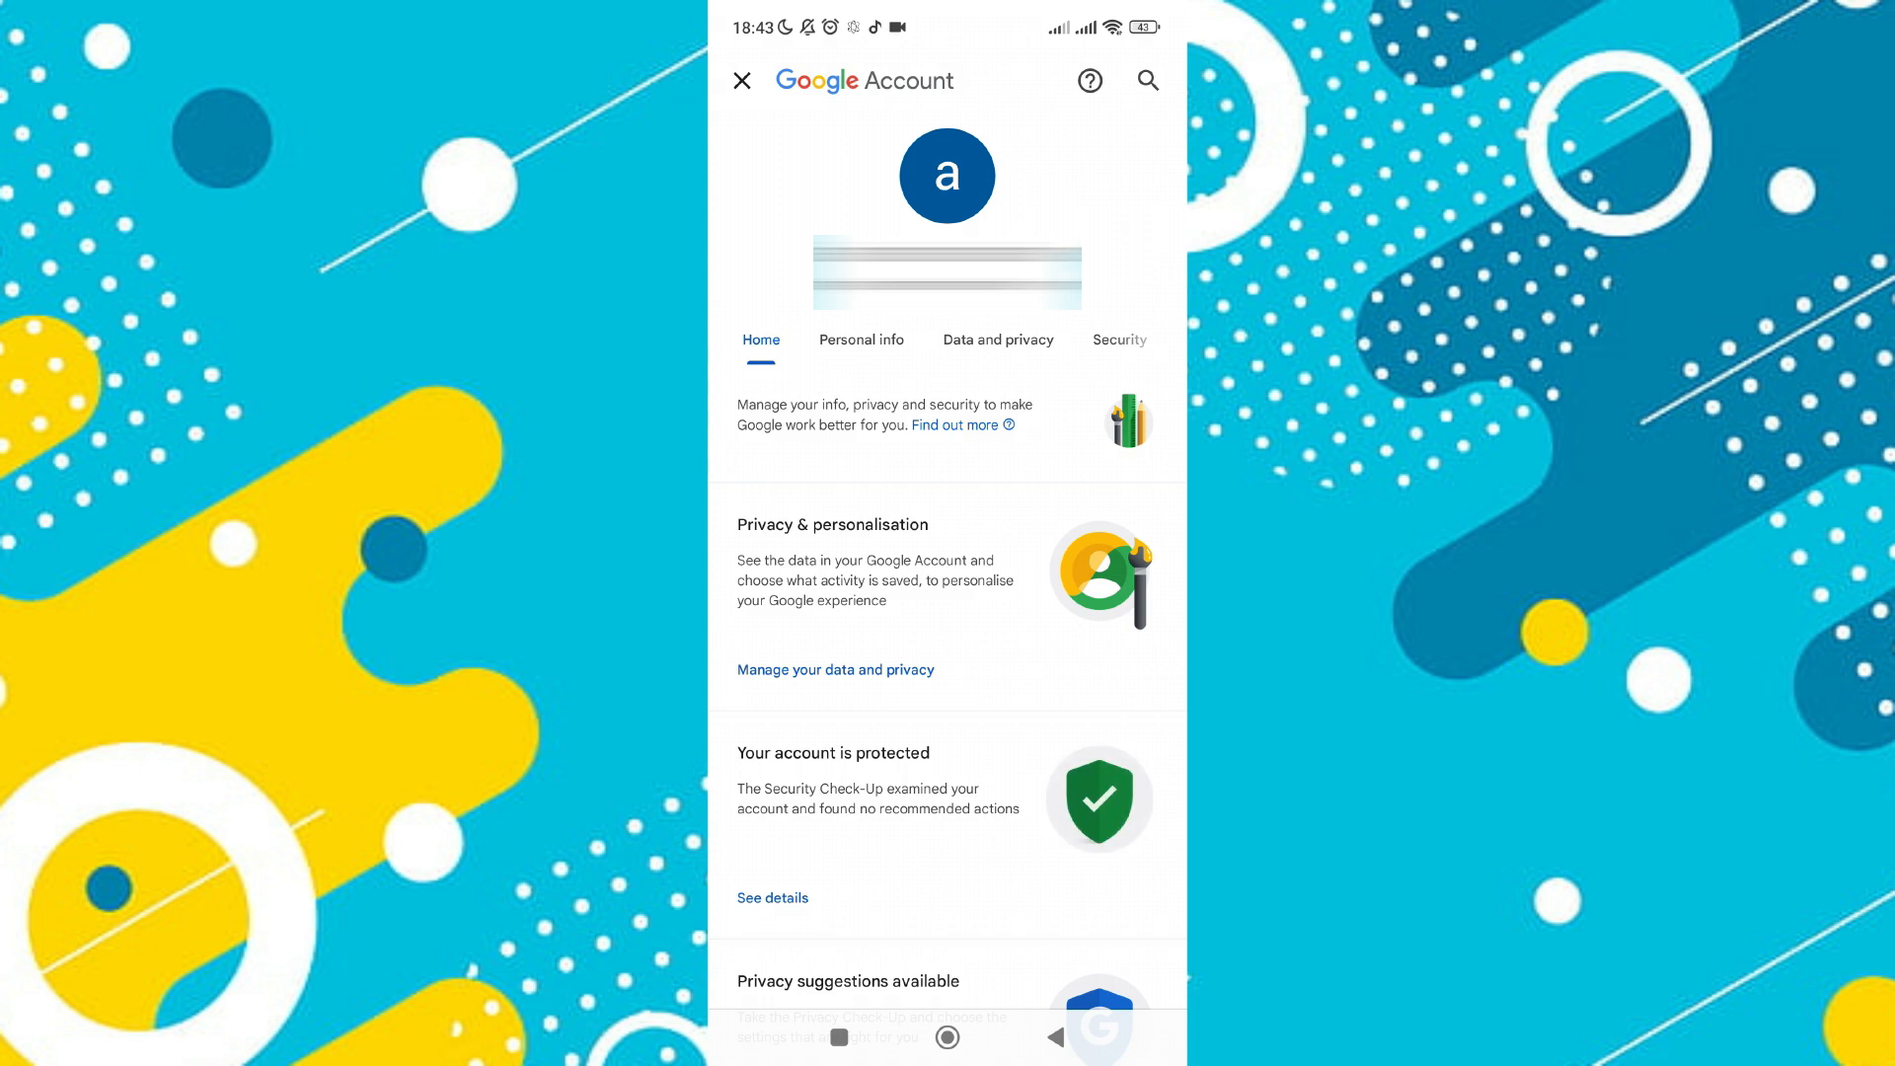
pyautogui.click(861, 338)
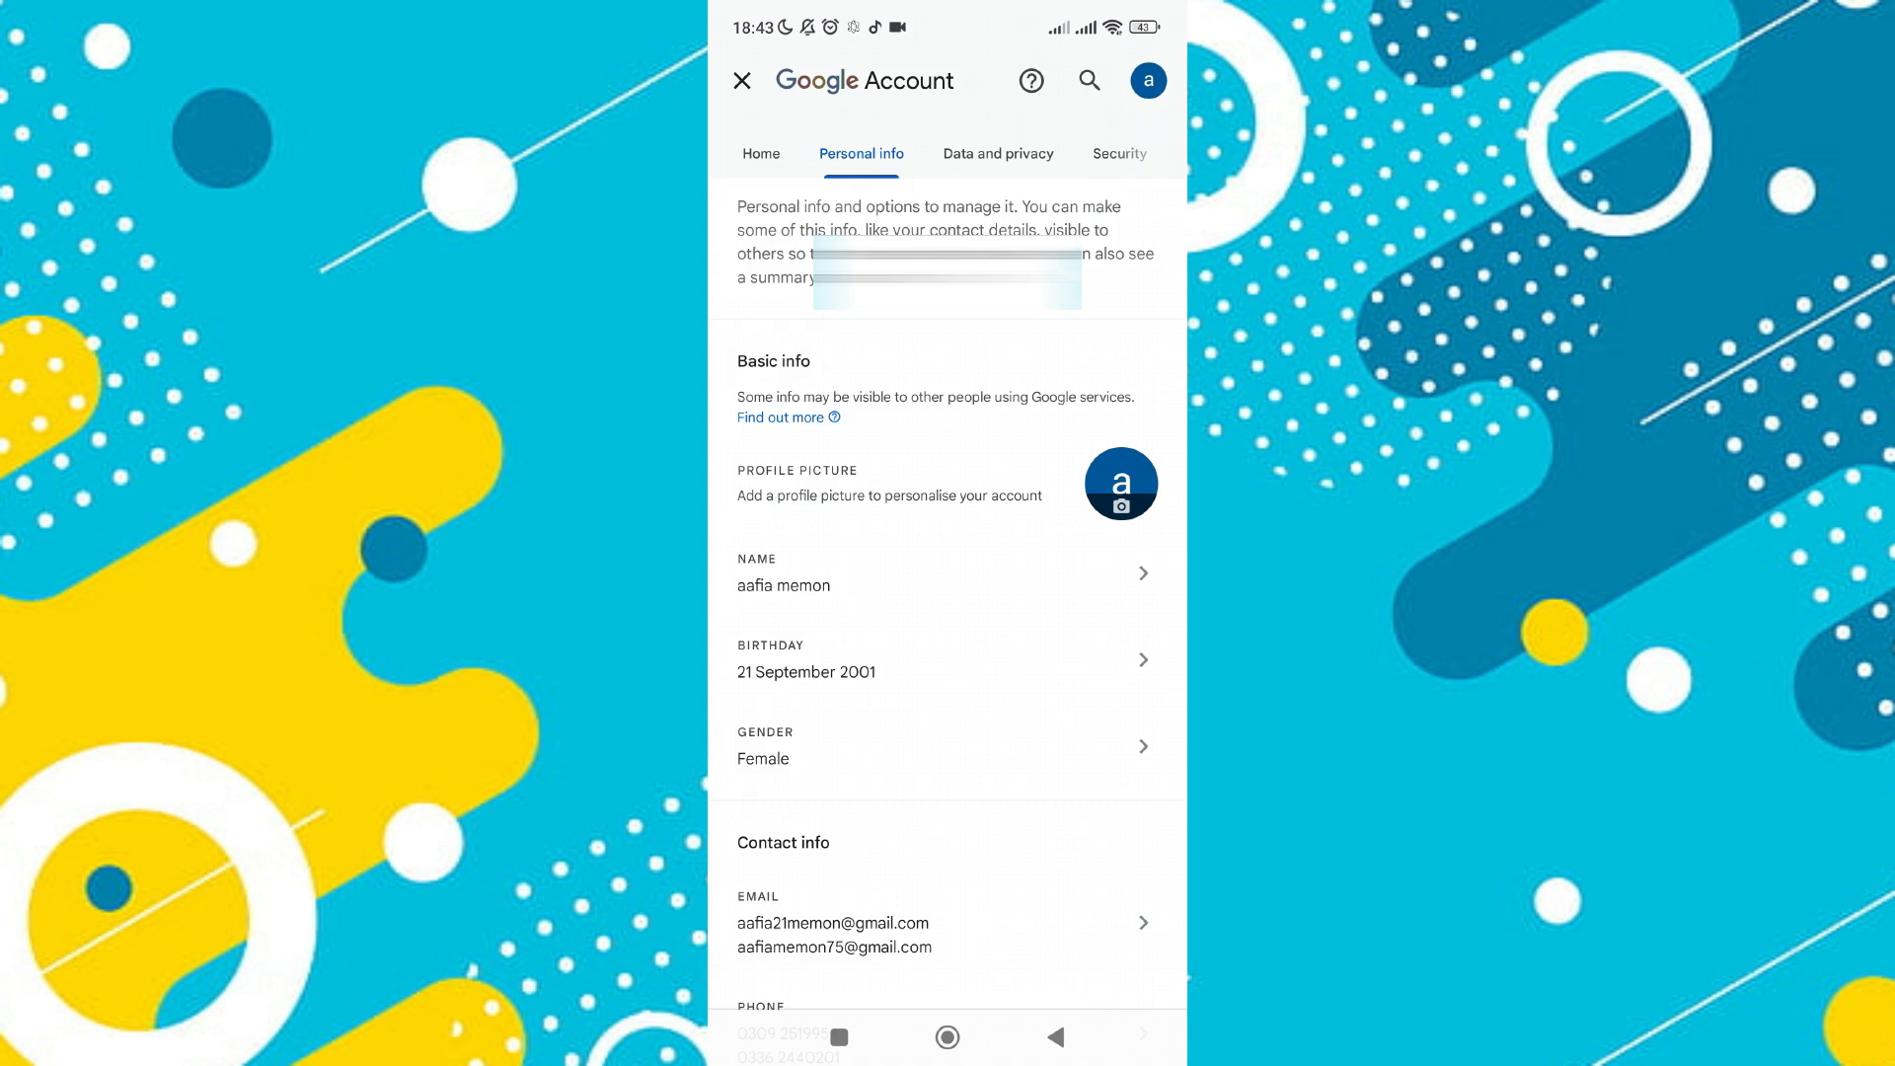
pyautogui.click(760, 154)
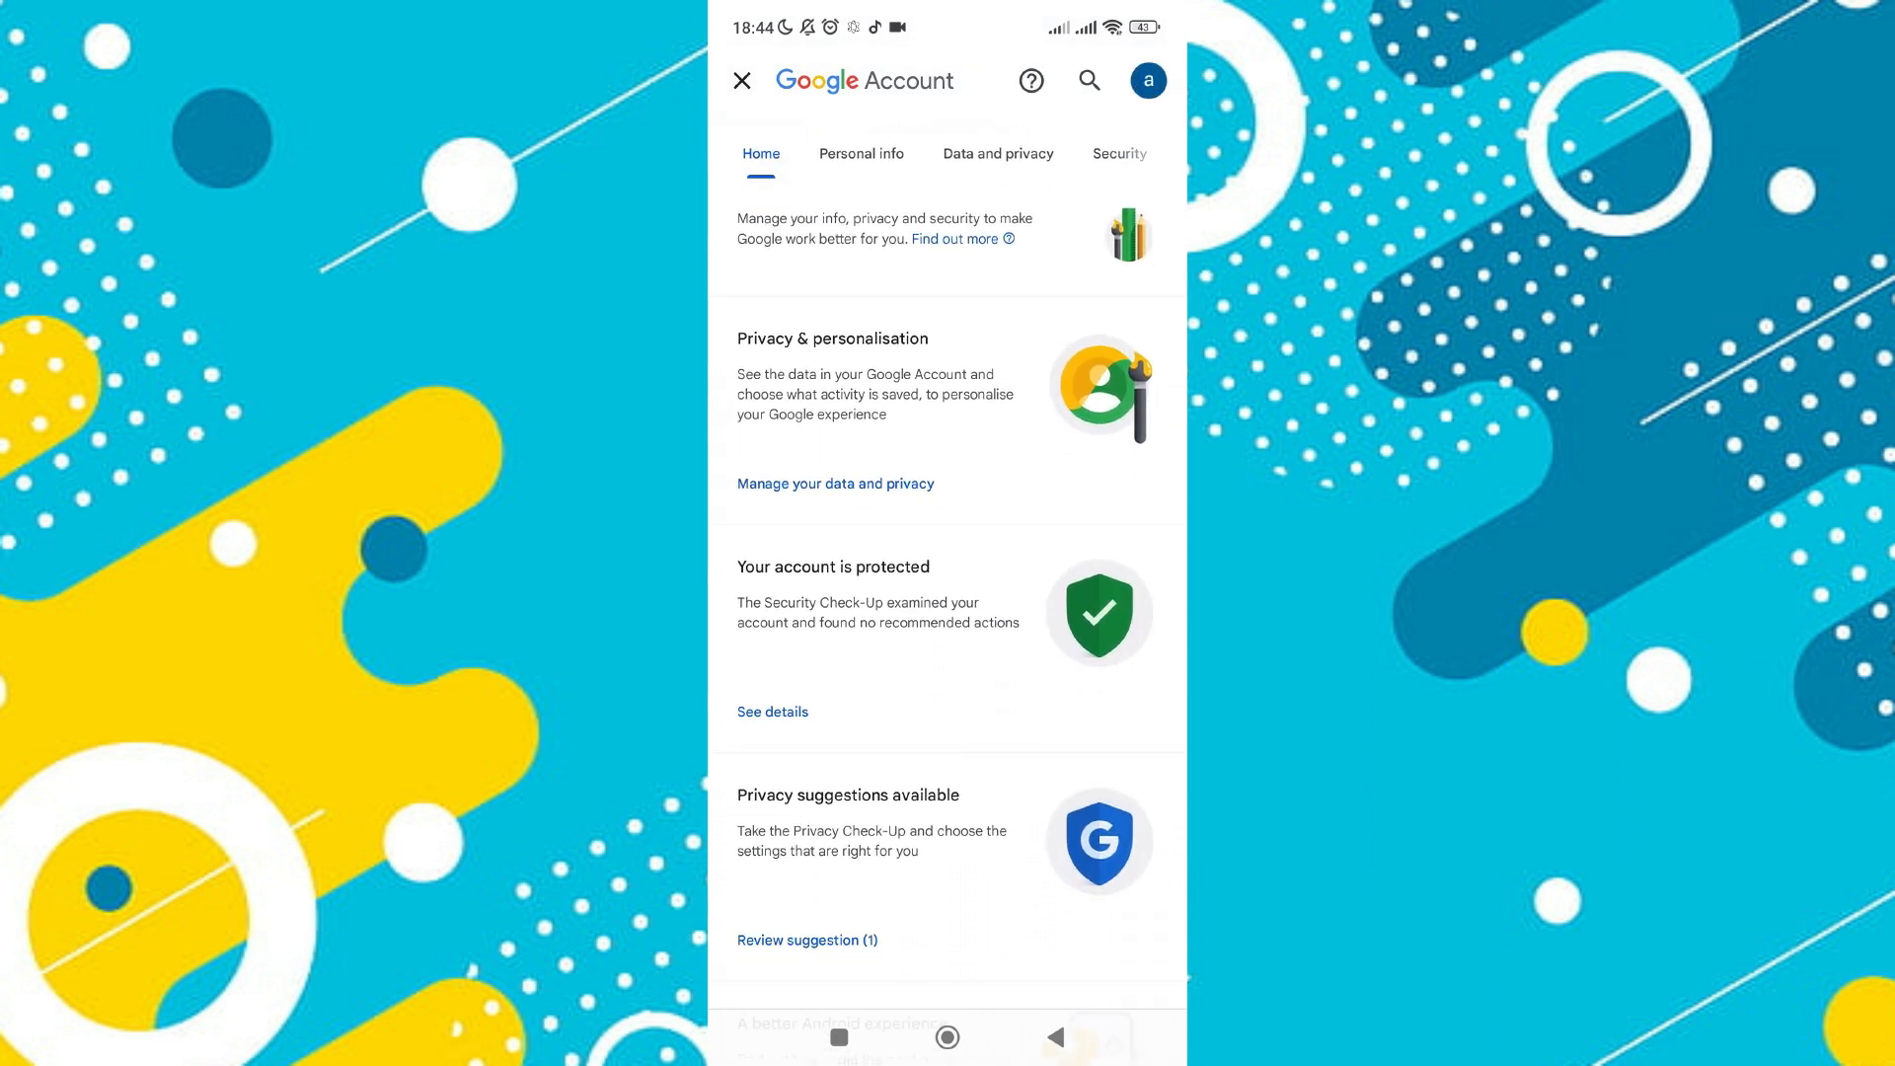
pyautogui.click(860, 154)
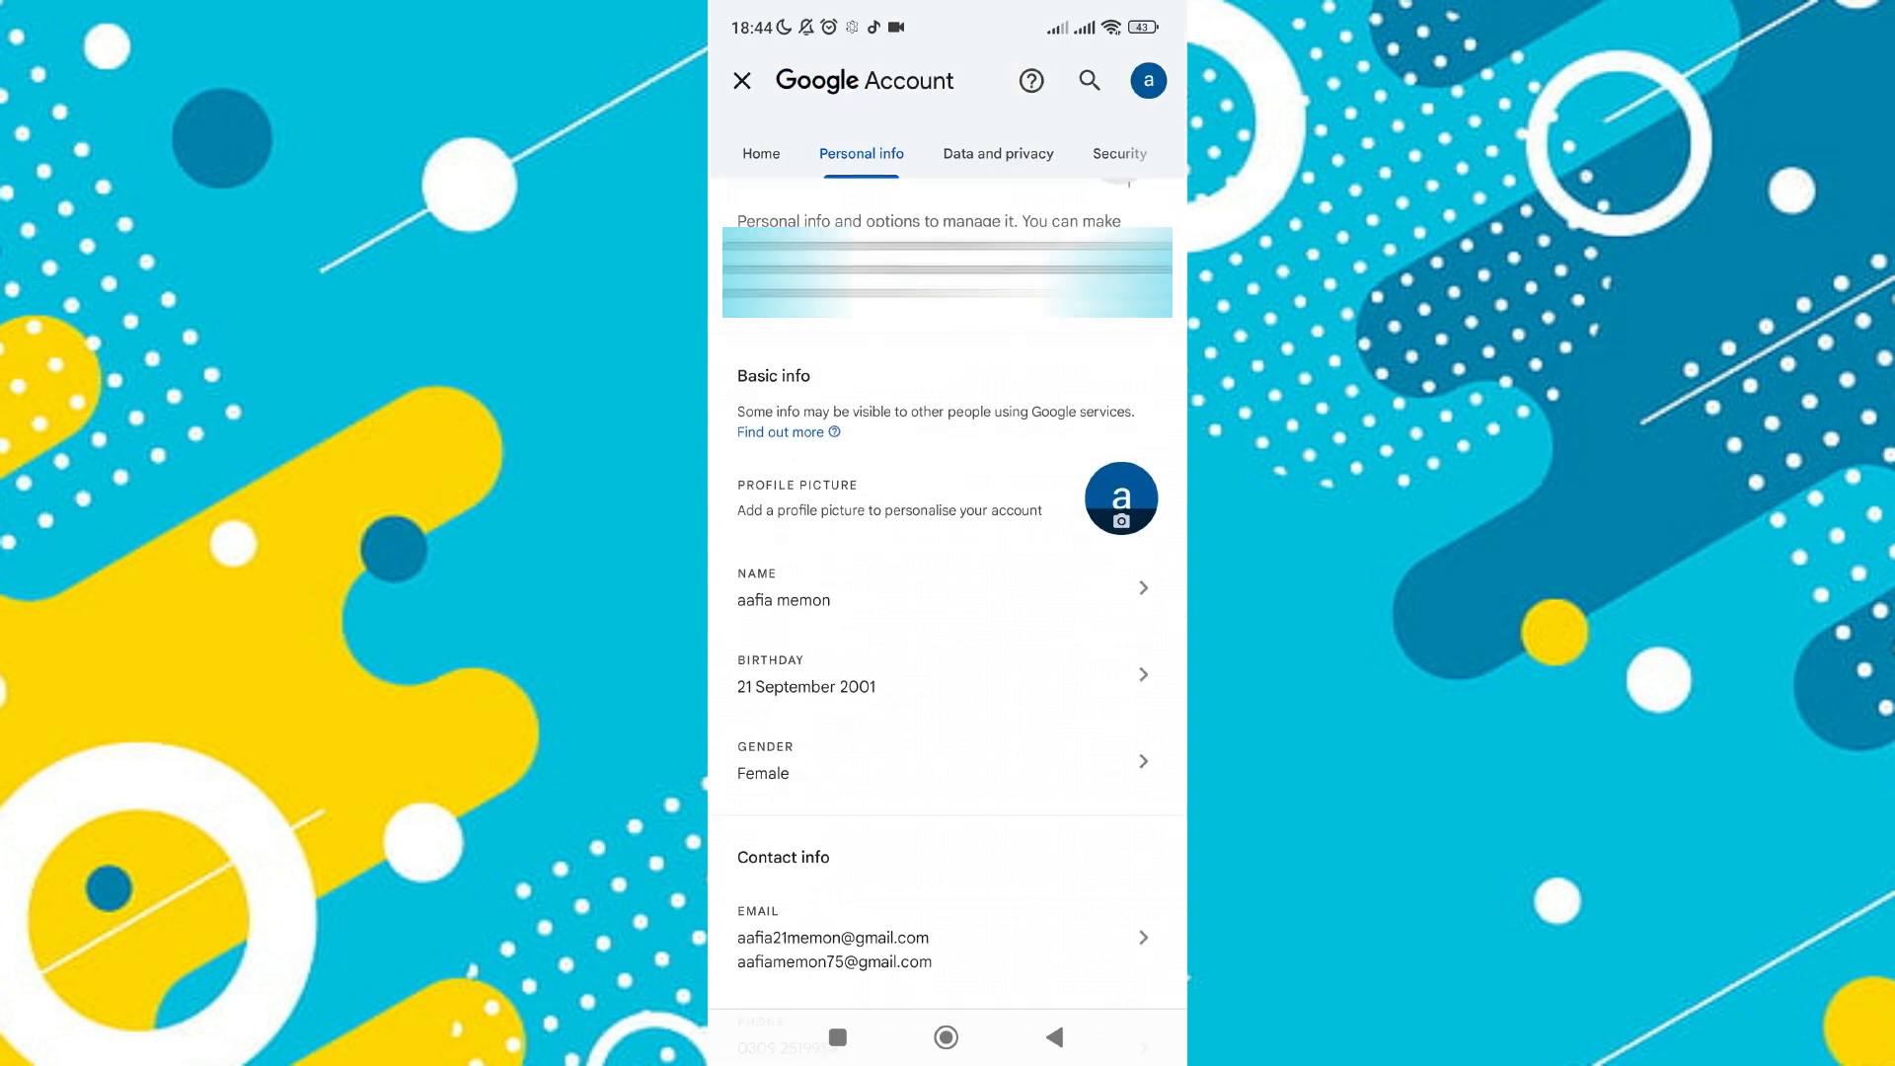
pyautogui.scroll(-3)
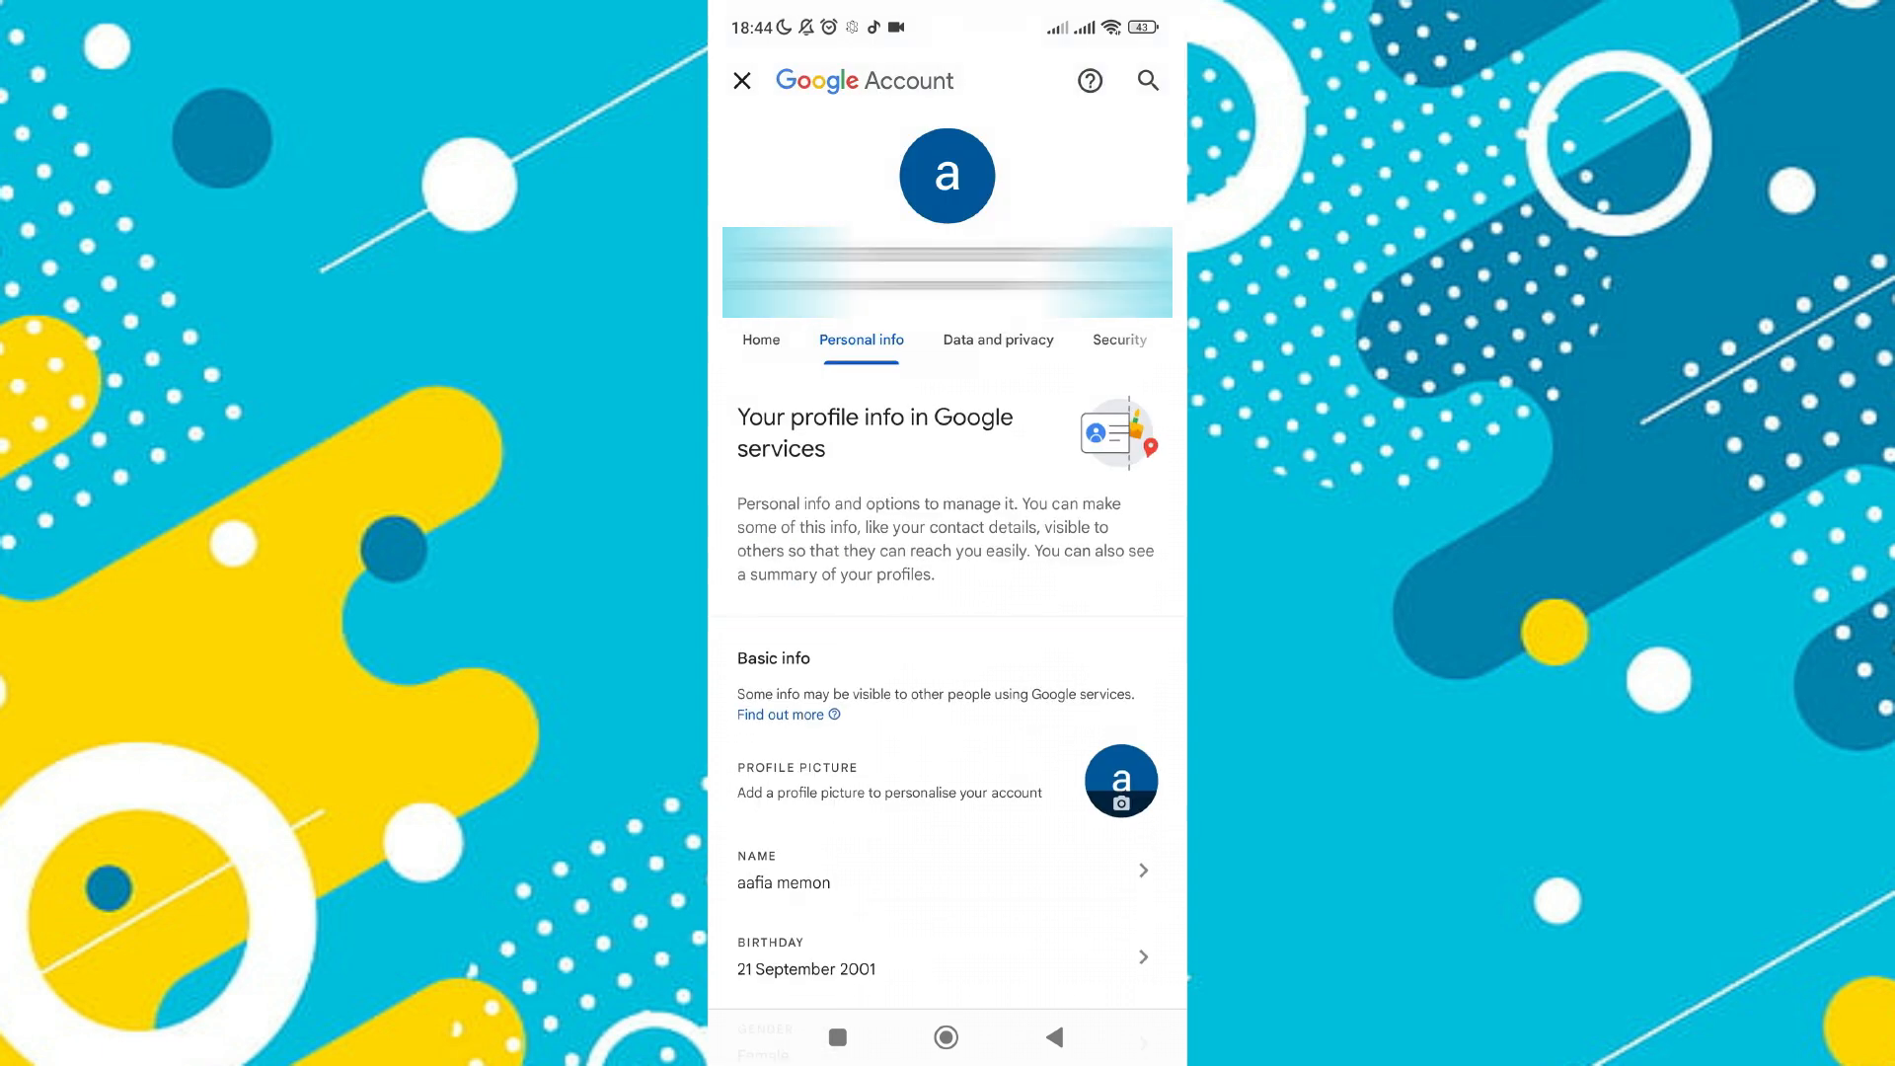